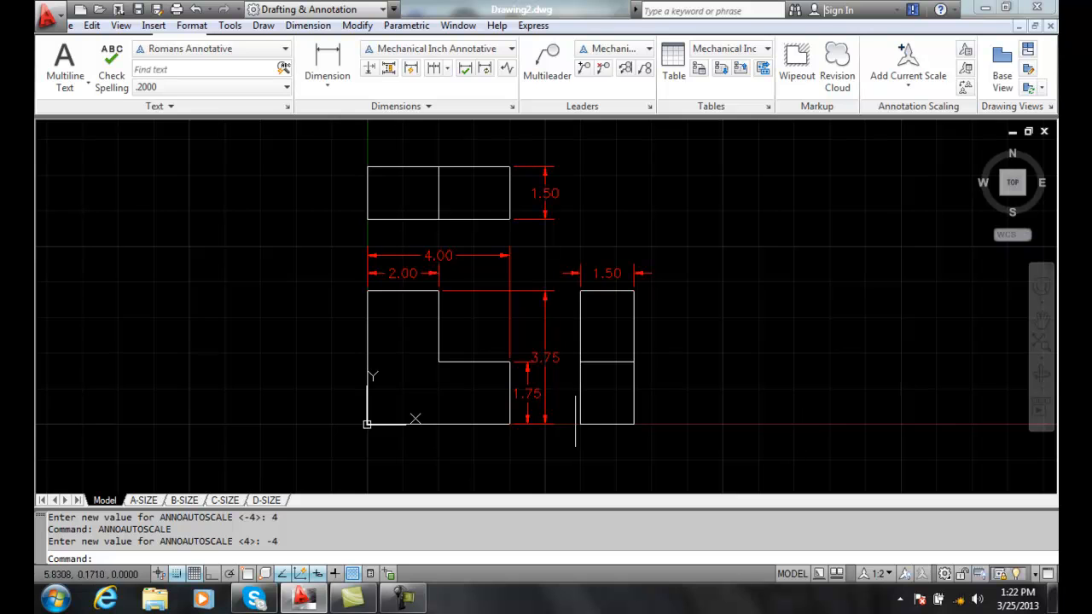
Inspect the 1.50 dimension in the Properties palette, confirming its 1:2 annotative scale.
right_click(544, 191)
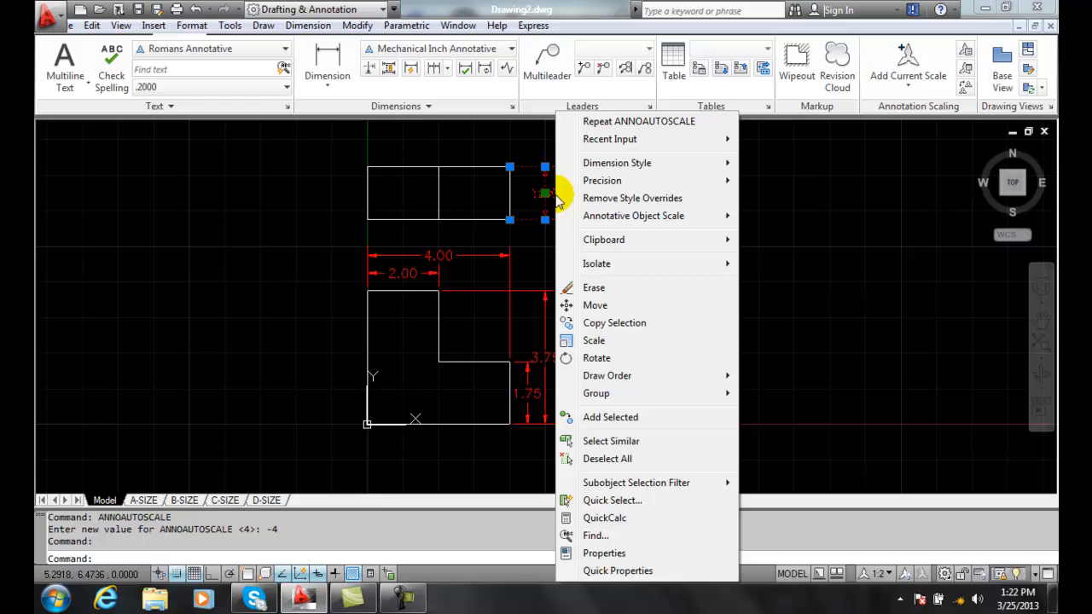
left_click(604, 553)
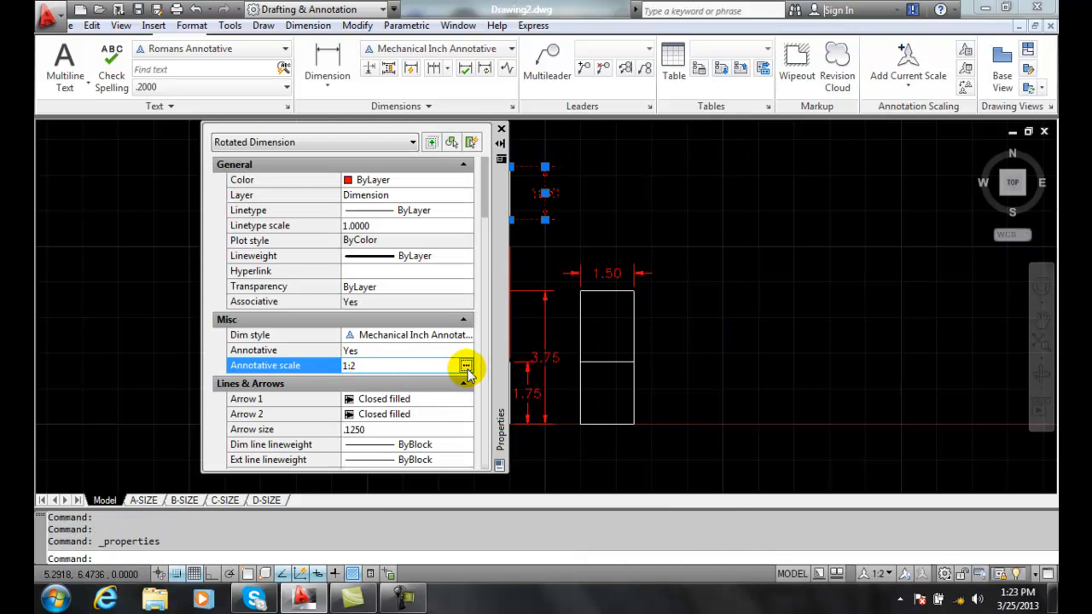
left_click(467, 365)
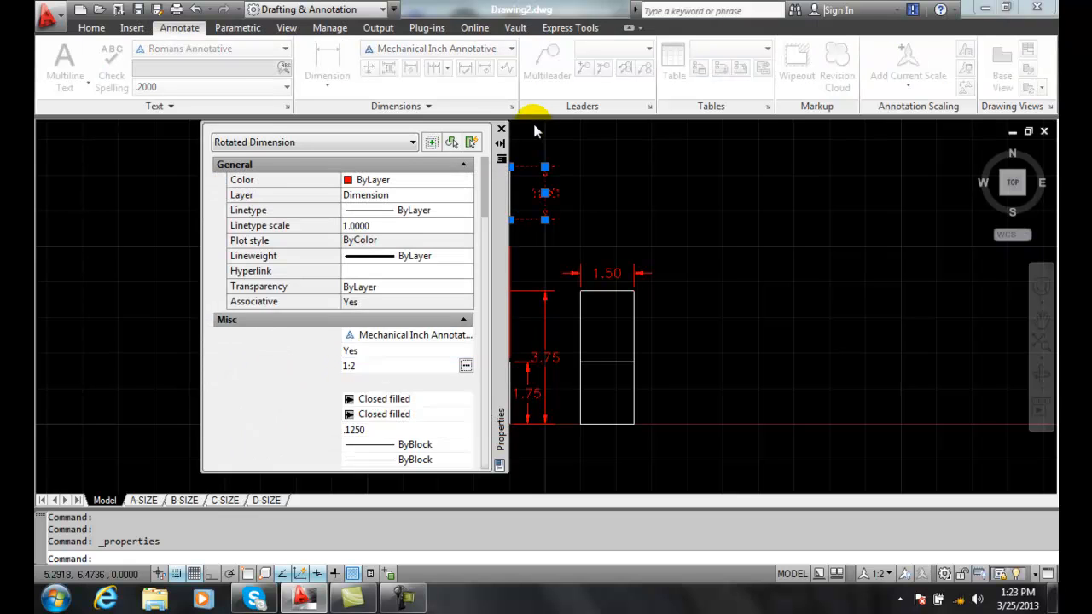
left_click(502, 129)
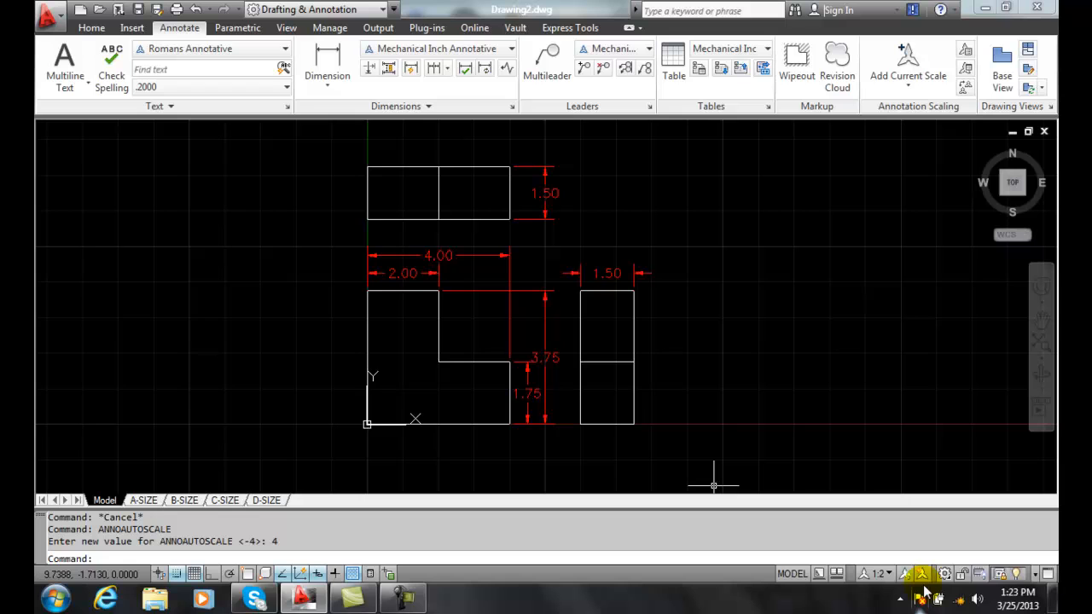
mouse_move(754, 594)
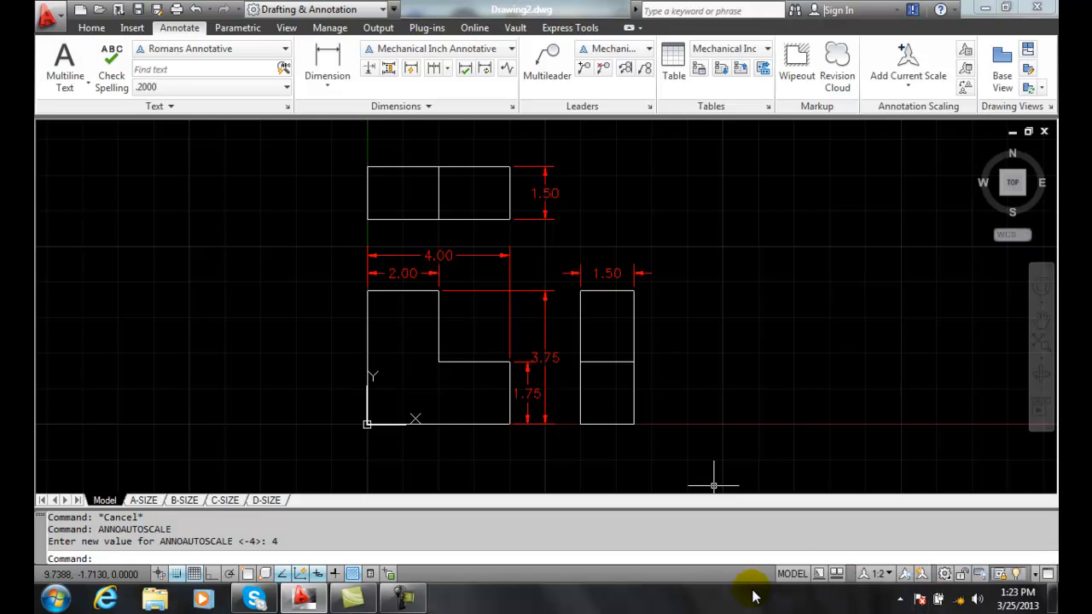
mouse_move(805, 588)
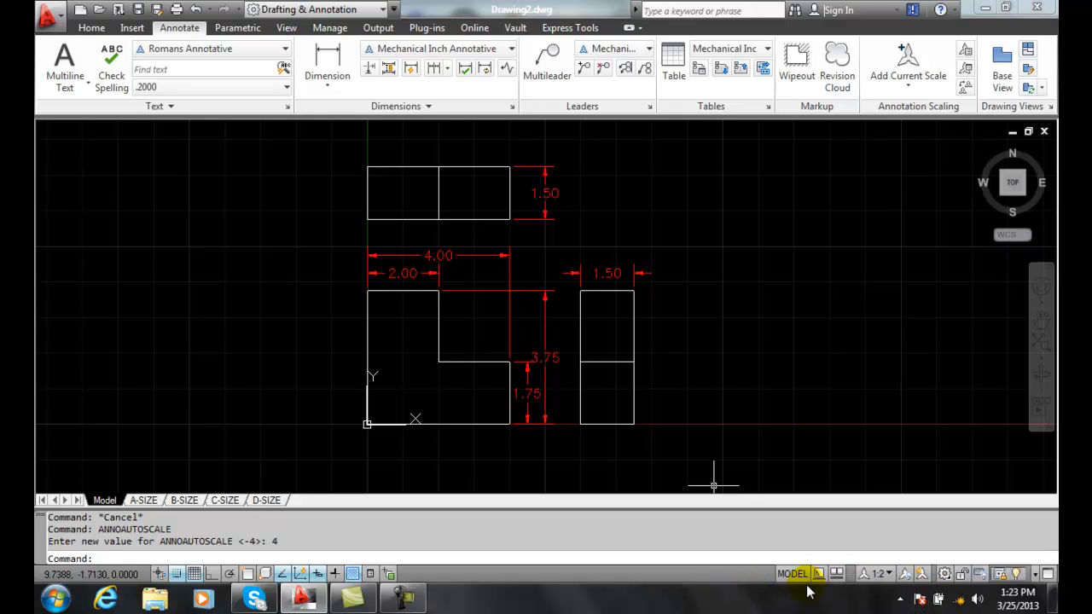
mouse_move(883, 574)
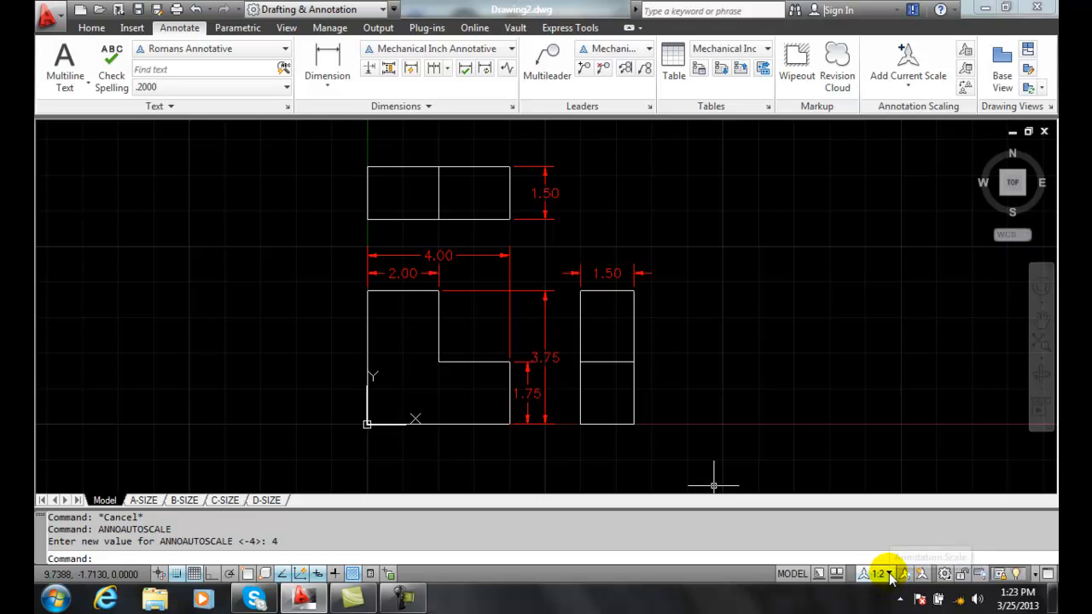
Choose 1:8 from the status-bar annotation scale list.
left_click(880, 573)
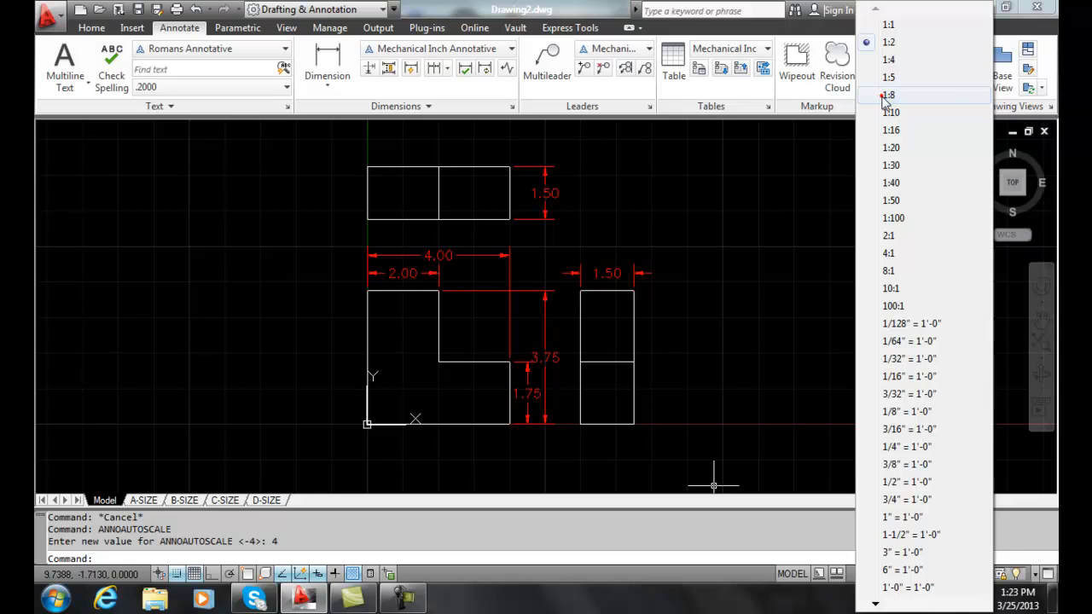
left_click(888, 95)
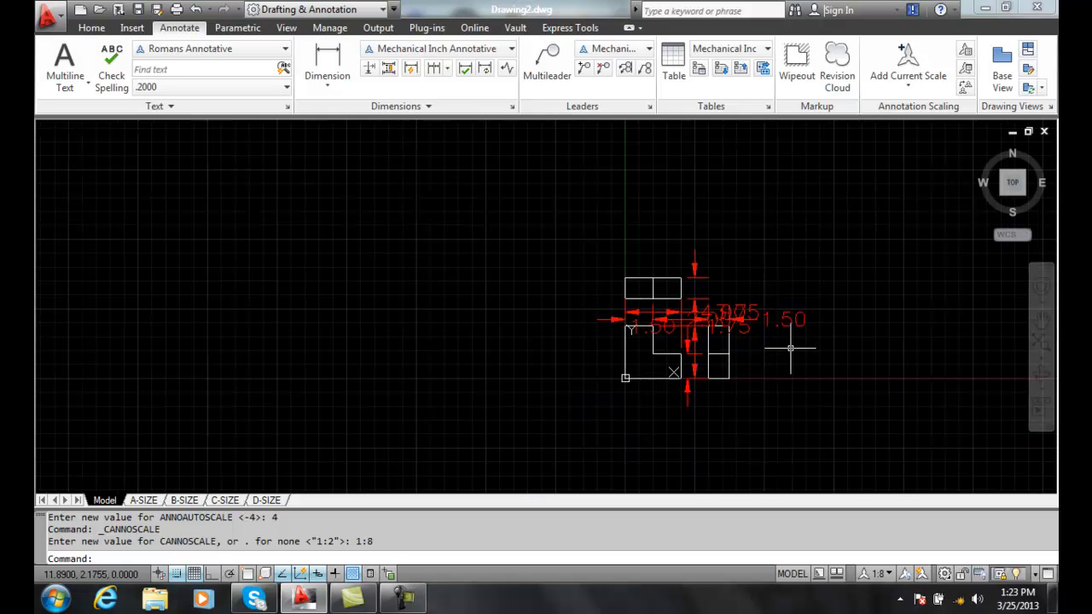
mouse_move(696, 270)
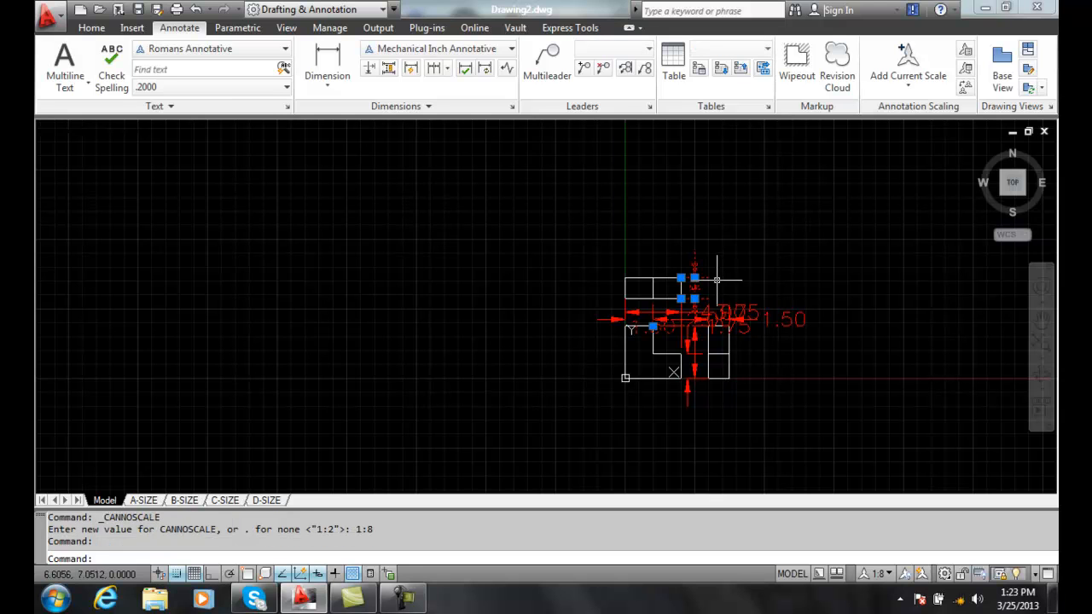
mouse_move(695, 280)
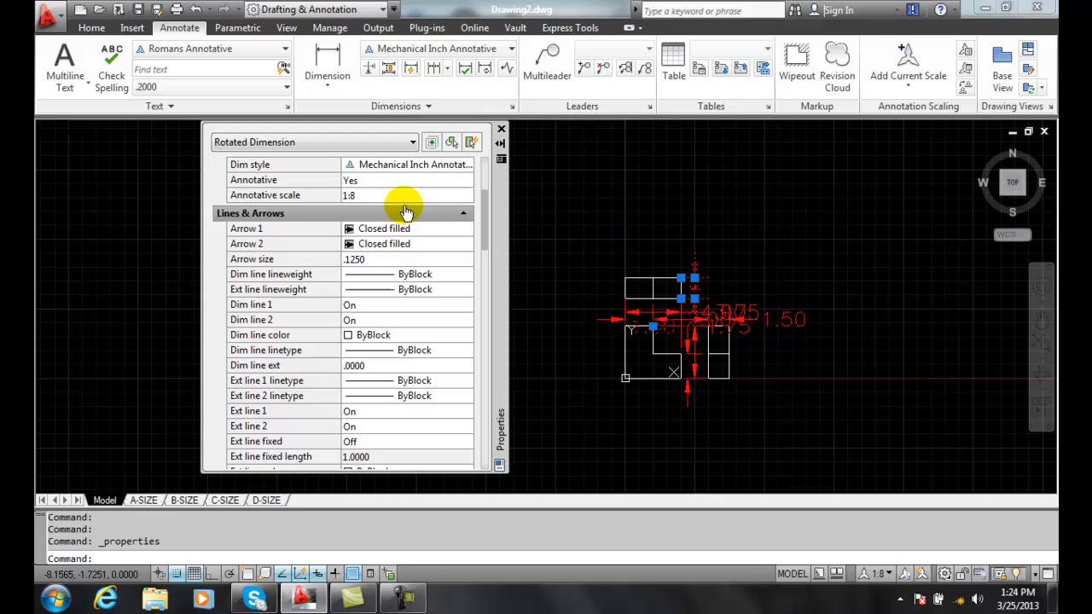
mouse_move(375, 194)
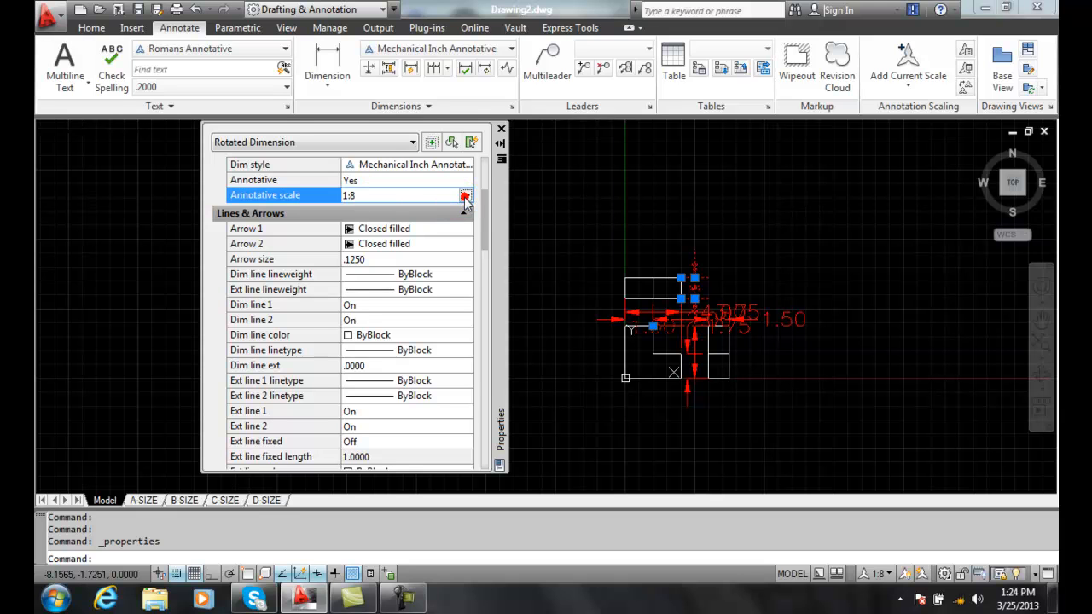
Review the dimension's annotative scale list (1:1, 1:2, 1:8) and cancel without changes.
left_click(464, 195)
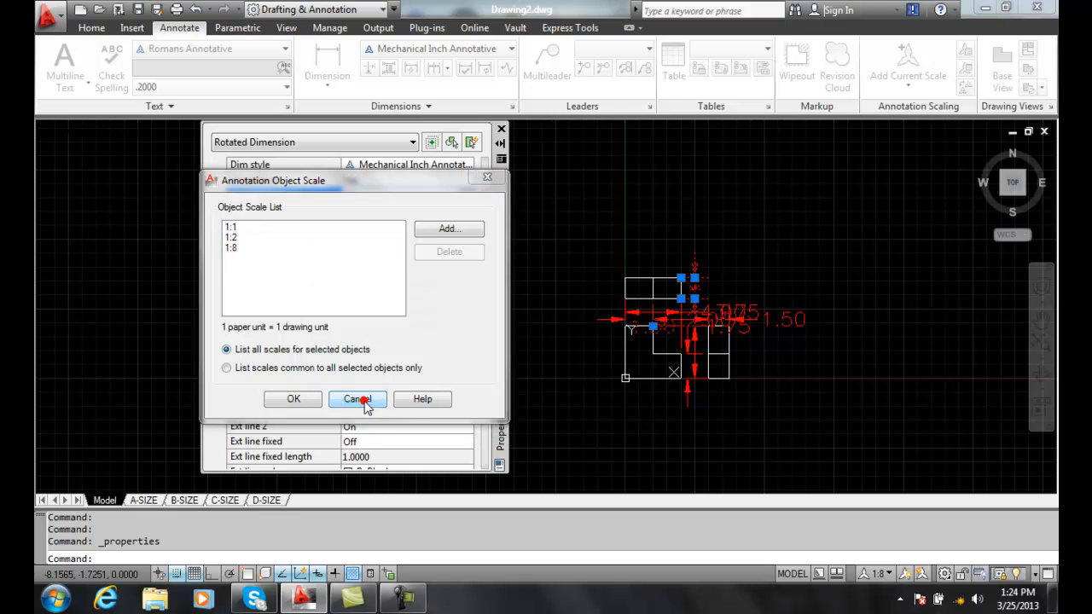
left_click(357, 399)
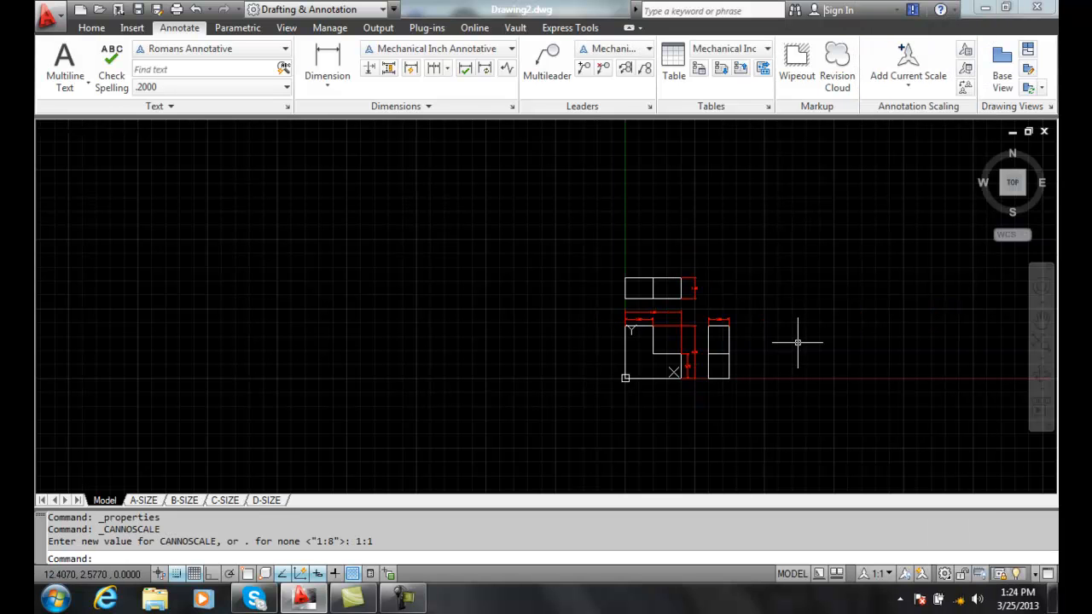
Switch to the paper layout showing the views on the title-block sheet.
left_click(177, 499)
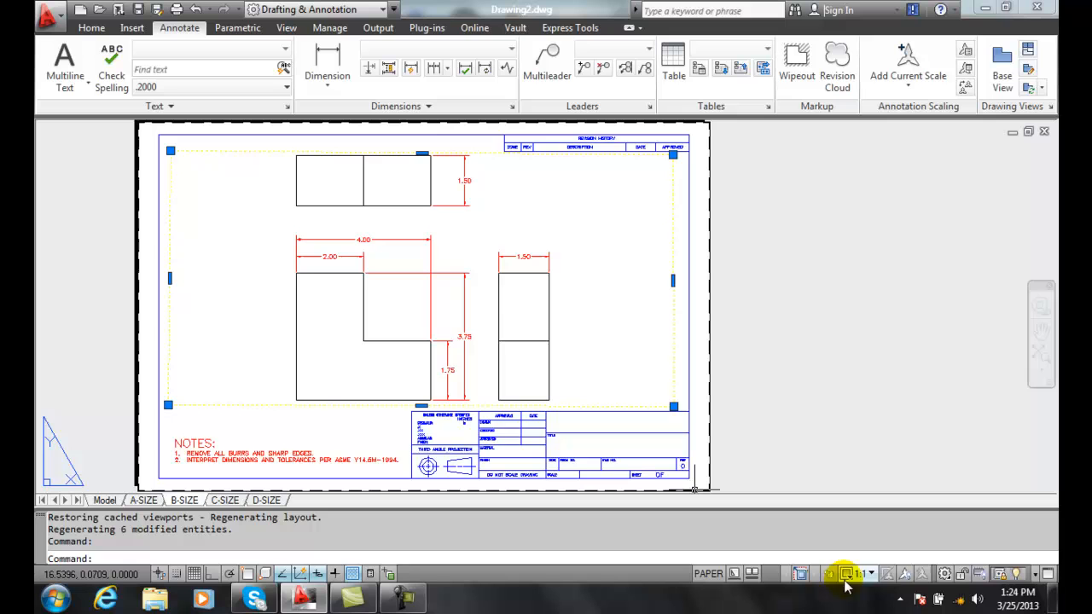
mouse_move(849, 573)
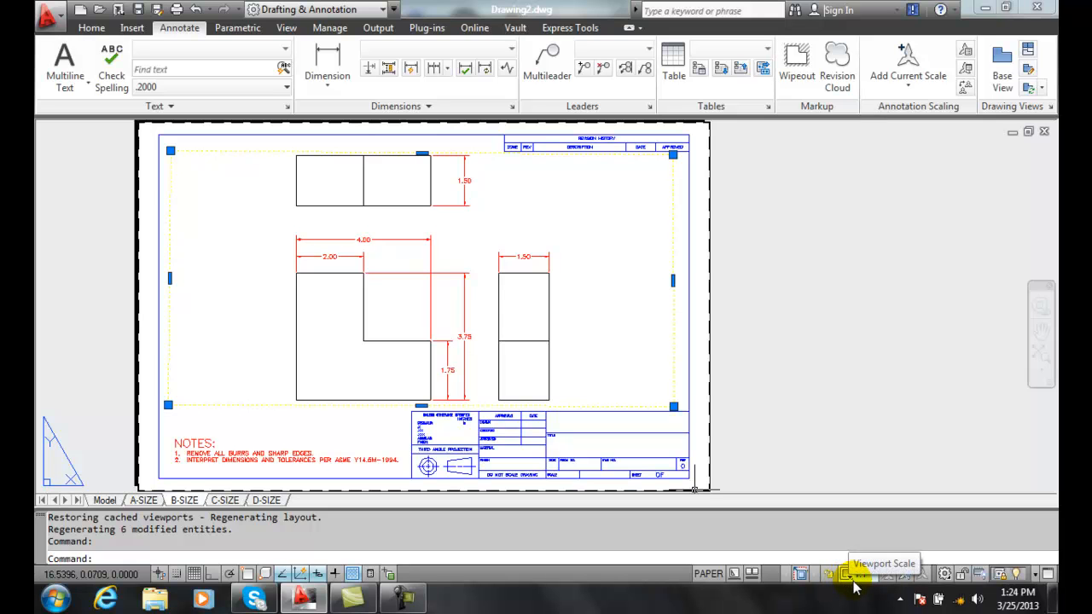
mouse_move(870, 583)
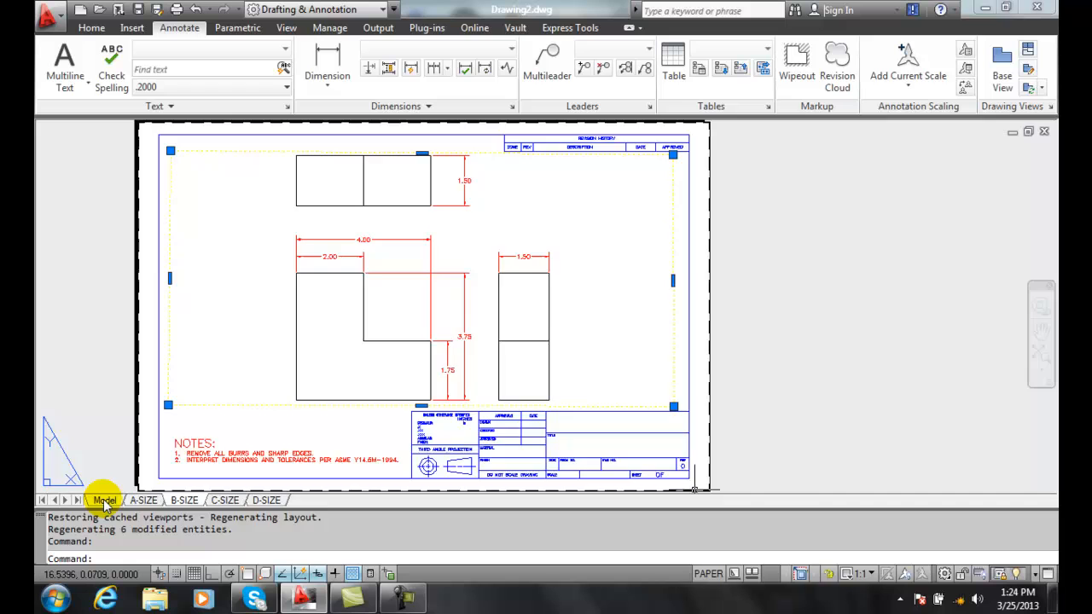
Return to the Model tab to view the drawing in model space.
left_click(104, 499)
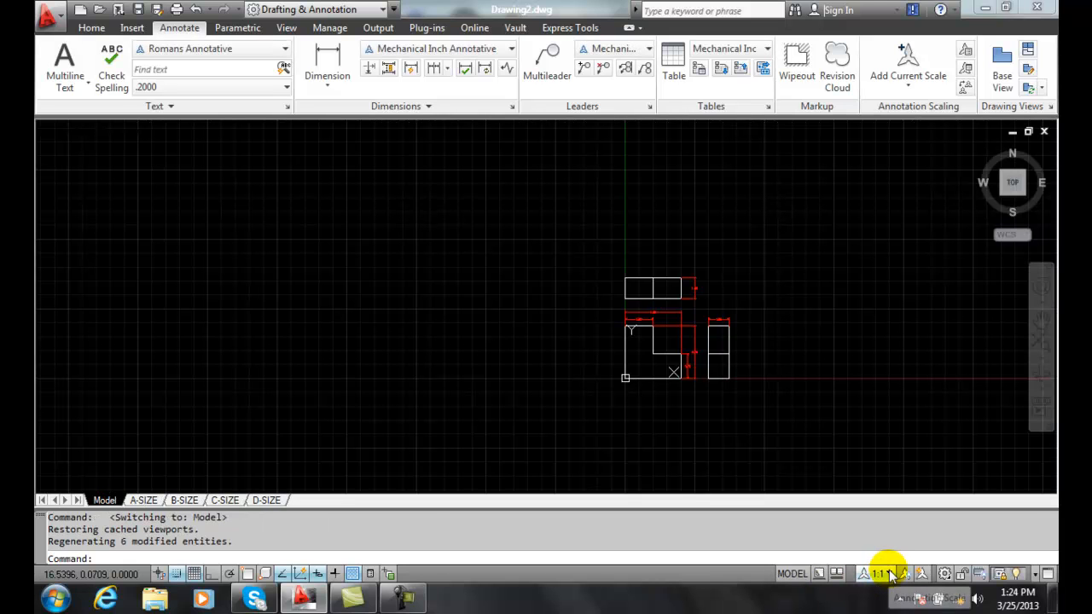
mouse_move(884, 573)
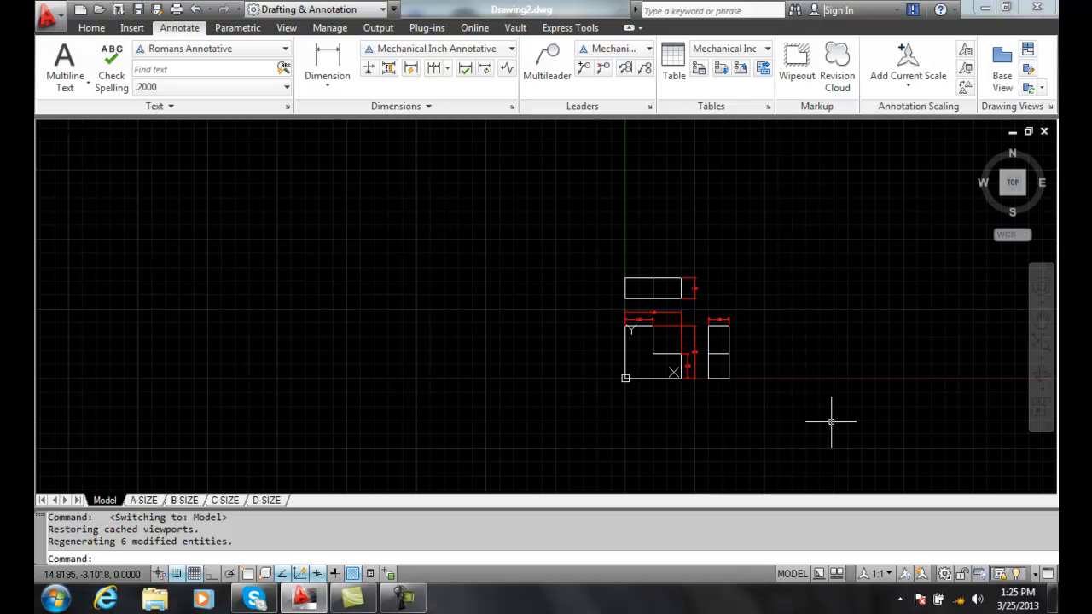
mouse_move(866, 488)
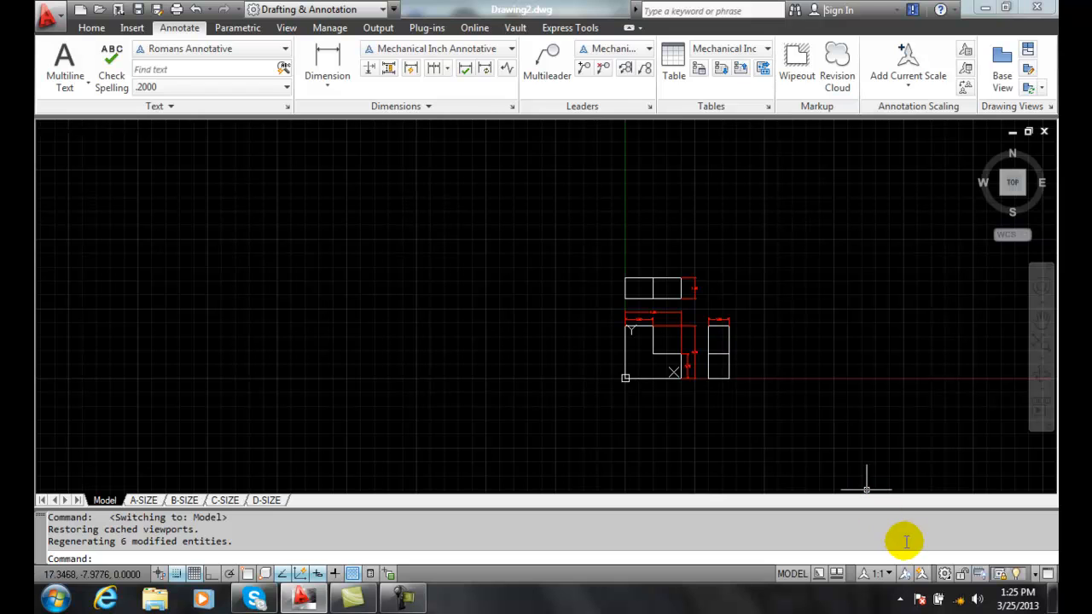